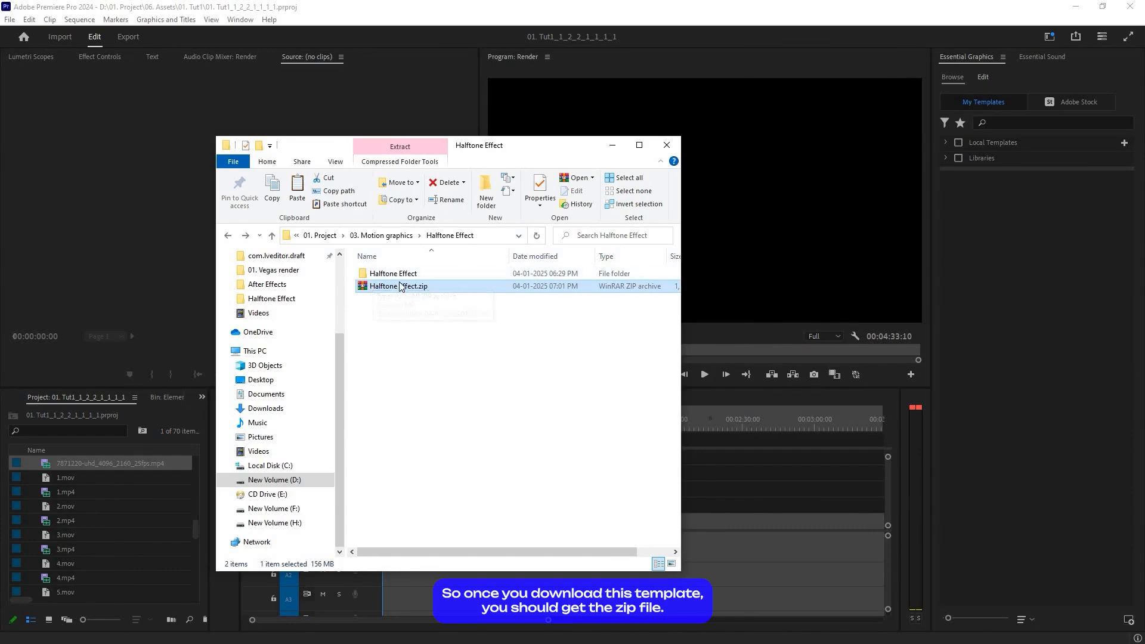
- Open the extracted Halftone Effect folder and go into its MOGRT subfolder
{"action": "left_click", "coordinate": [393, 273]}
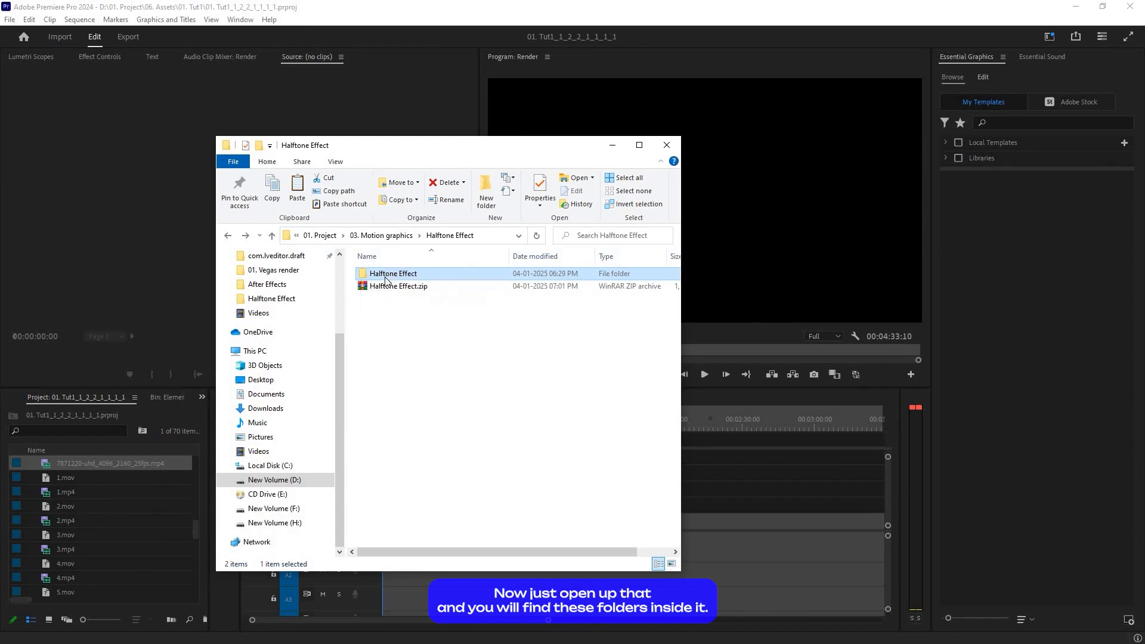
{"action": "double_click", "coordinate": [393, 273]}
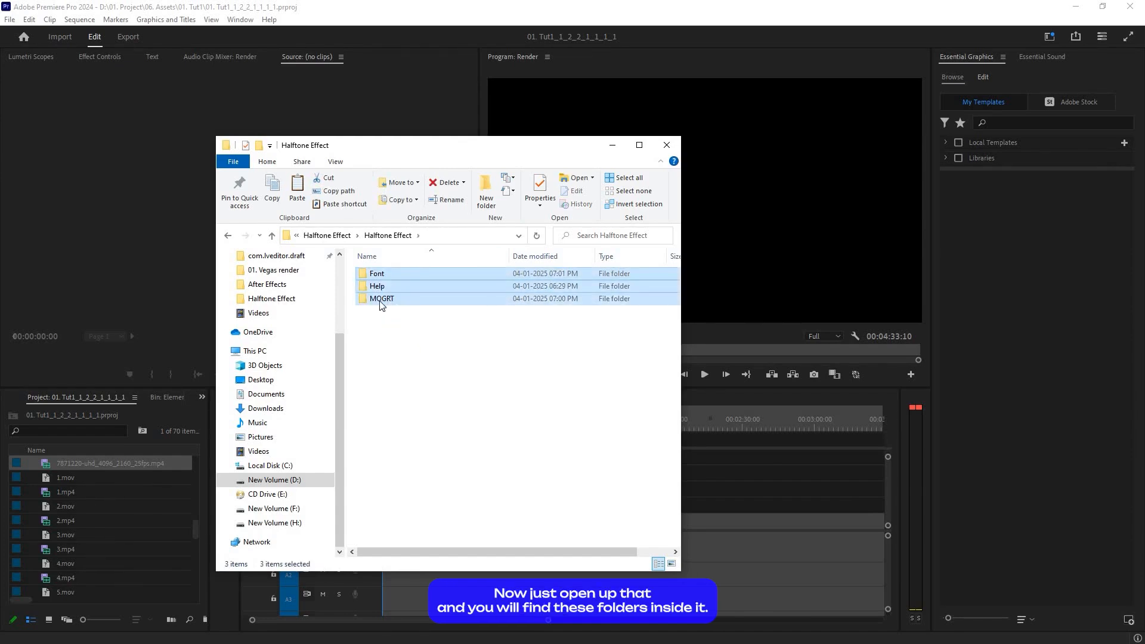
{"action": "left_click", "coordinate": [381, 298]}
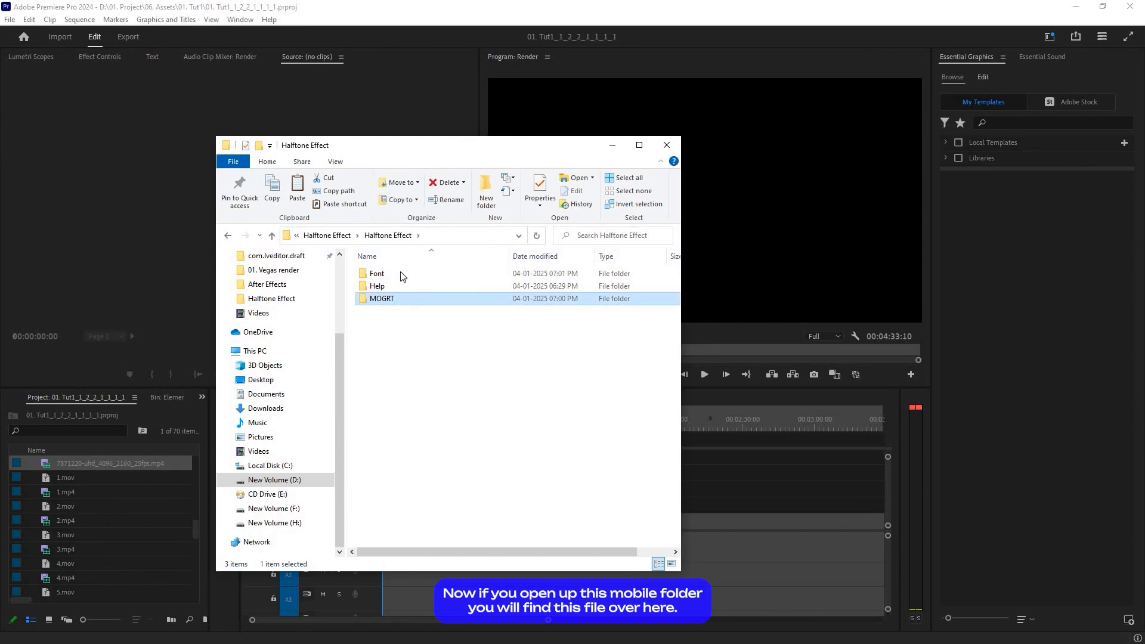
{"action": "double_click", "coordinate": [381, 298]}
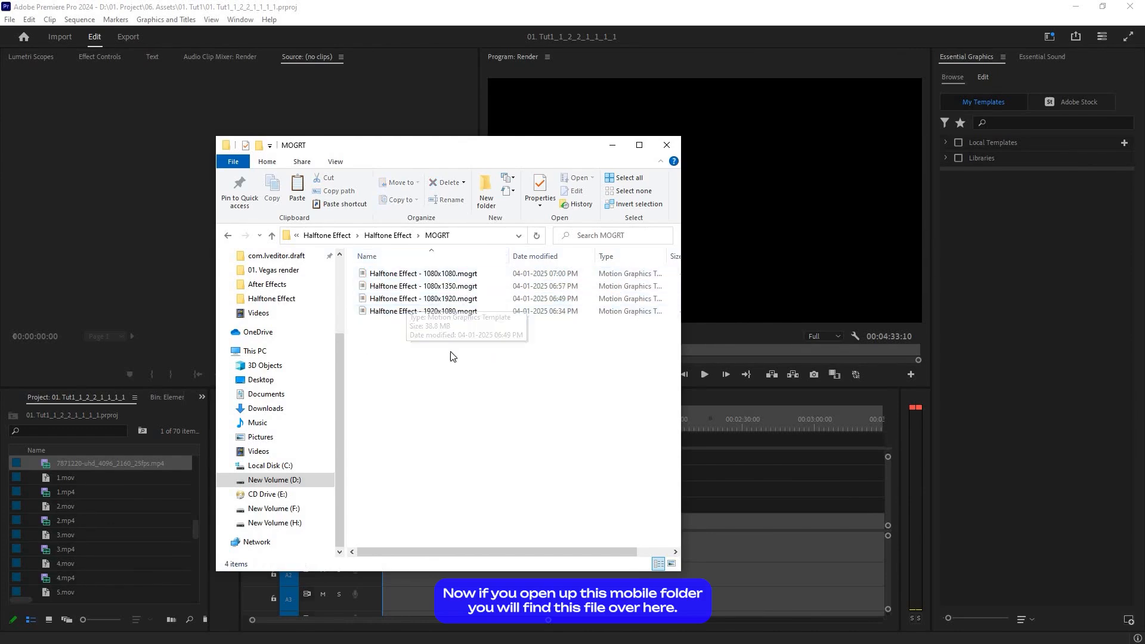
{"action": "mouse_move", "coordinate": [400, 300]}
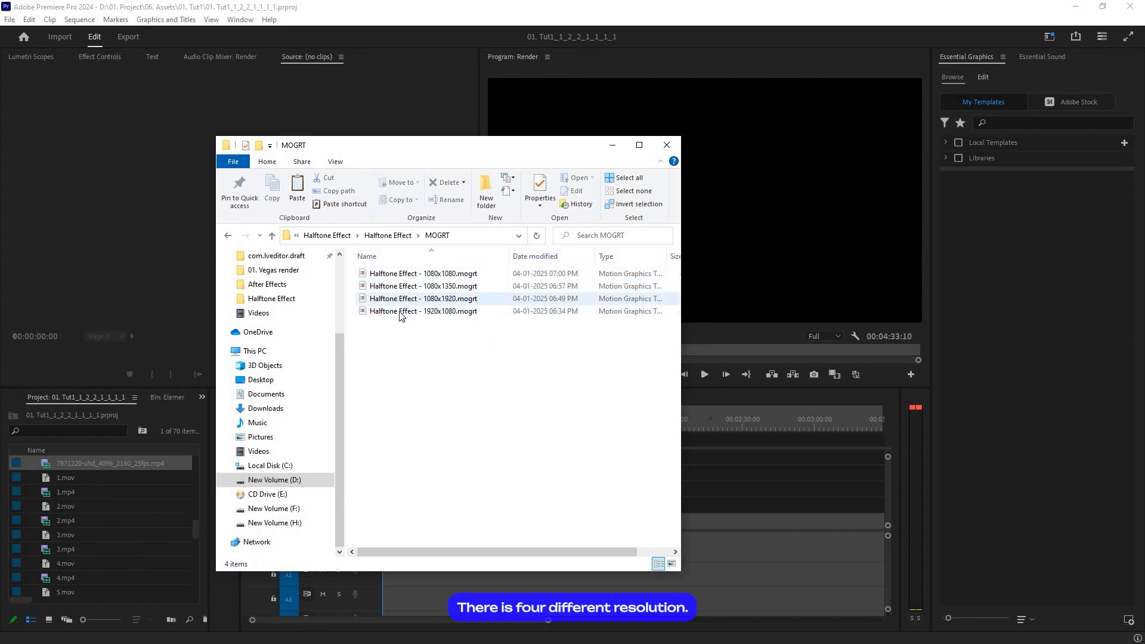
- Review the 1920x1080 and 1080x1920 .mogrt templates, then return to the Halftone Effect folder
{"action": "left_click", "coordinate": [422, 310]}
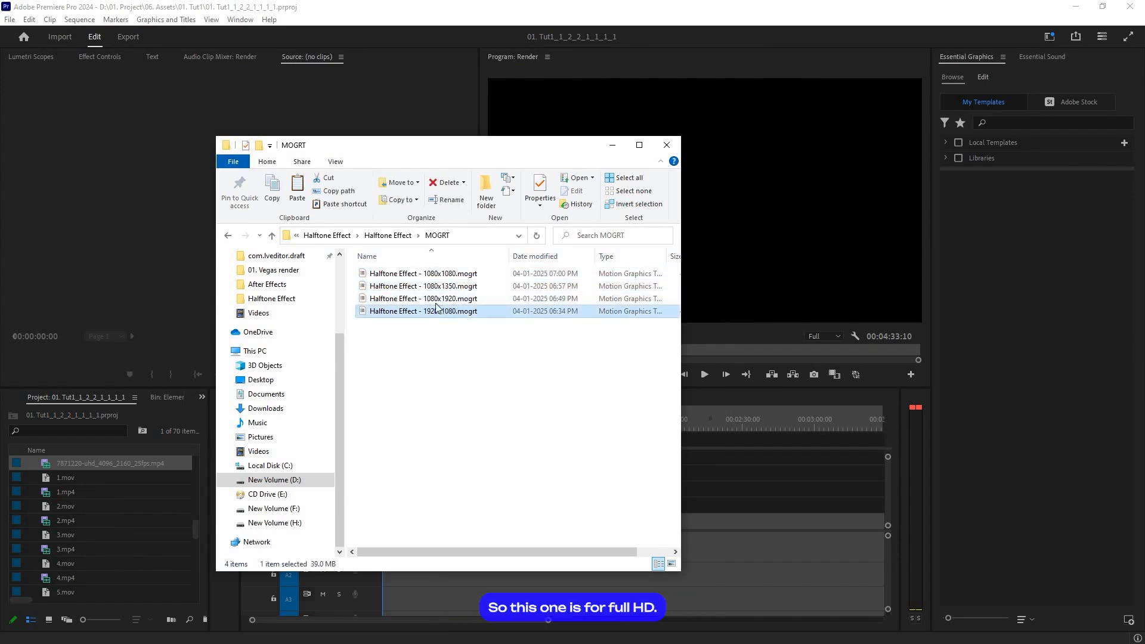
{"action": "left_click", "coordinate": [423, 299]}
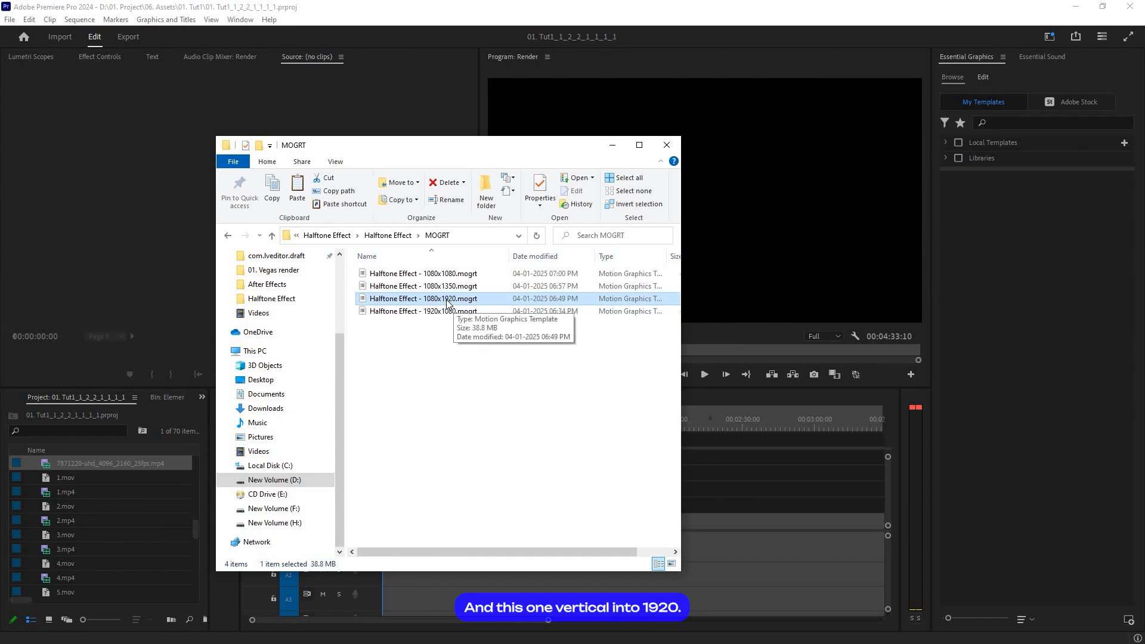
{"action": "mouse_move", "coordinate": [443, 291]}
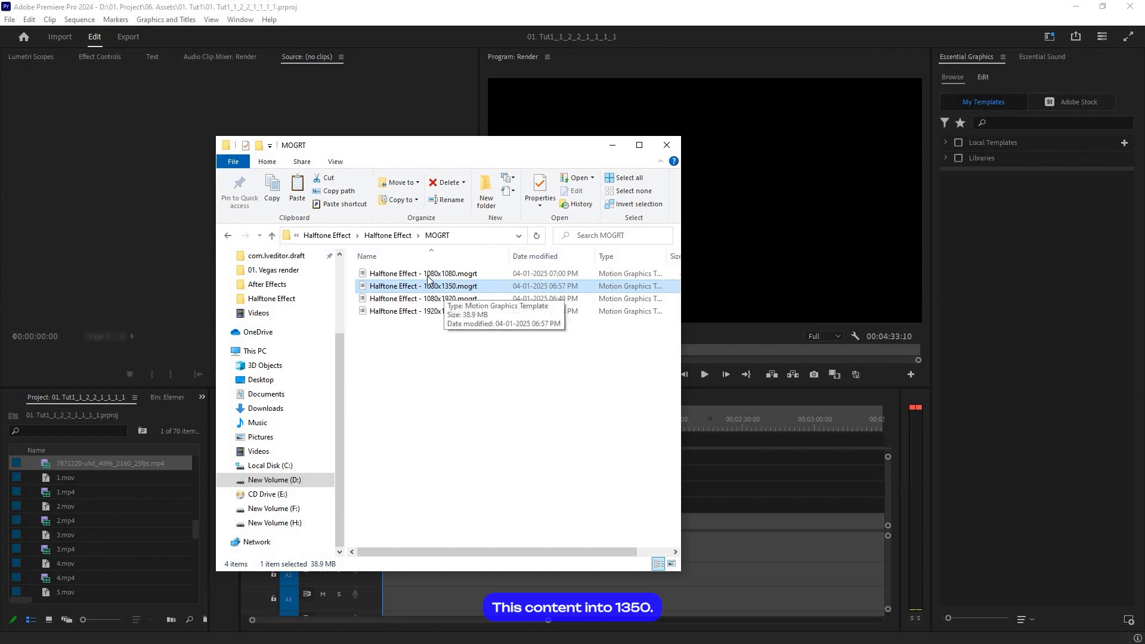
{"action": "left_click", "coordinate": [423, 272]}
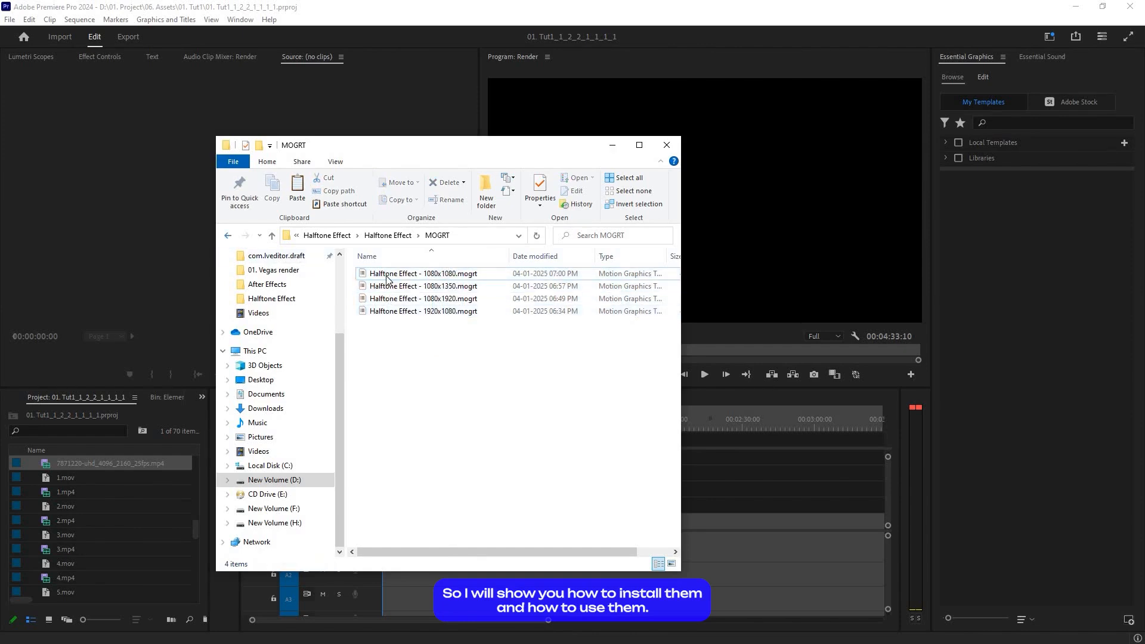
{"action": "left_click", "coordinate": [228, 235]}
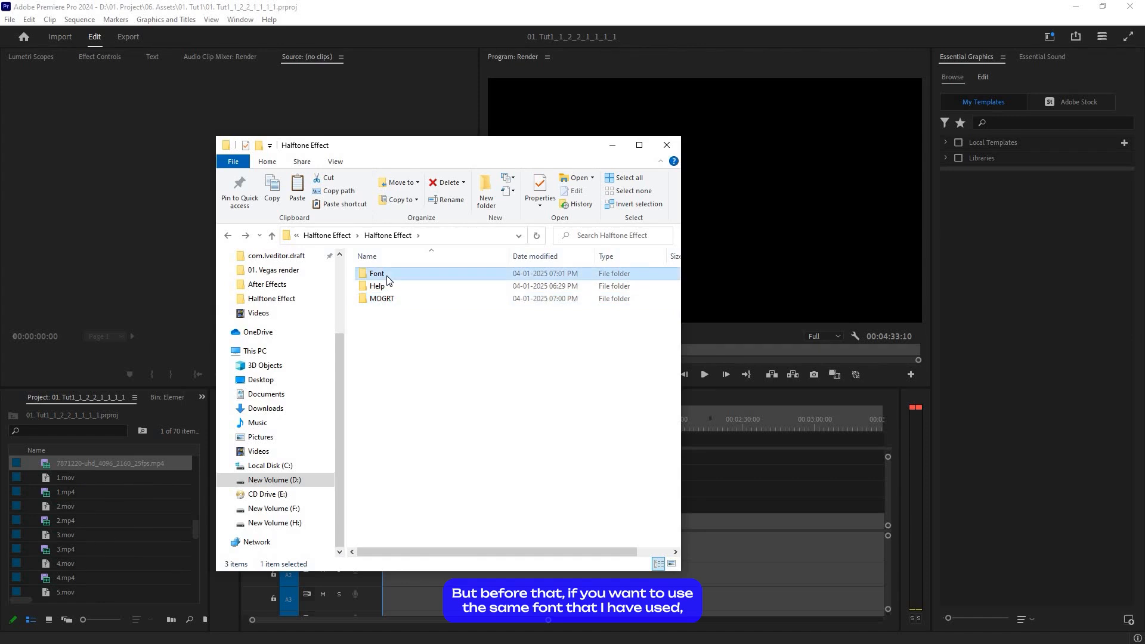
{"action": "double_click", "coordinate": [376, 273]}
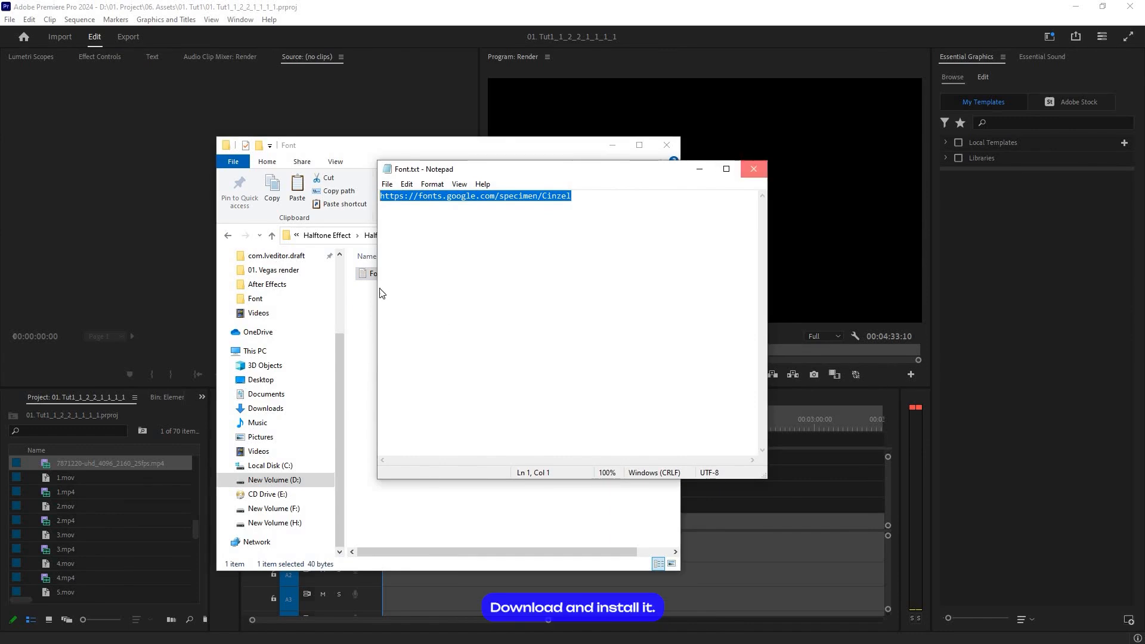
{"action": "left_click", "coordinate": [752, 169]}
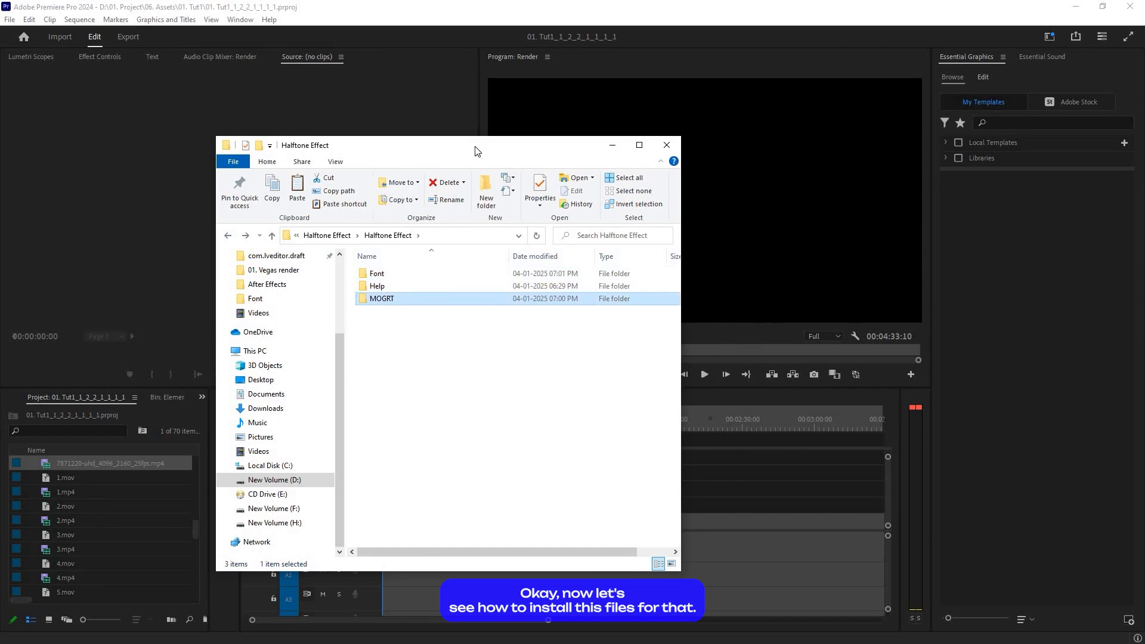
- Return to Premiere Pro and show the Window menu with Essential Graphics enabled
{"action": "left_click", "coordinate": [664, 144]}
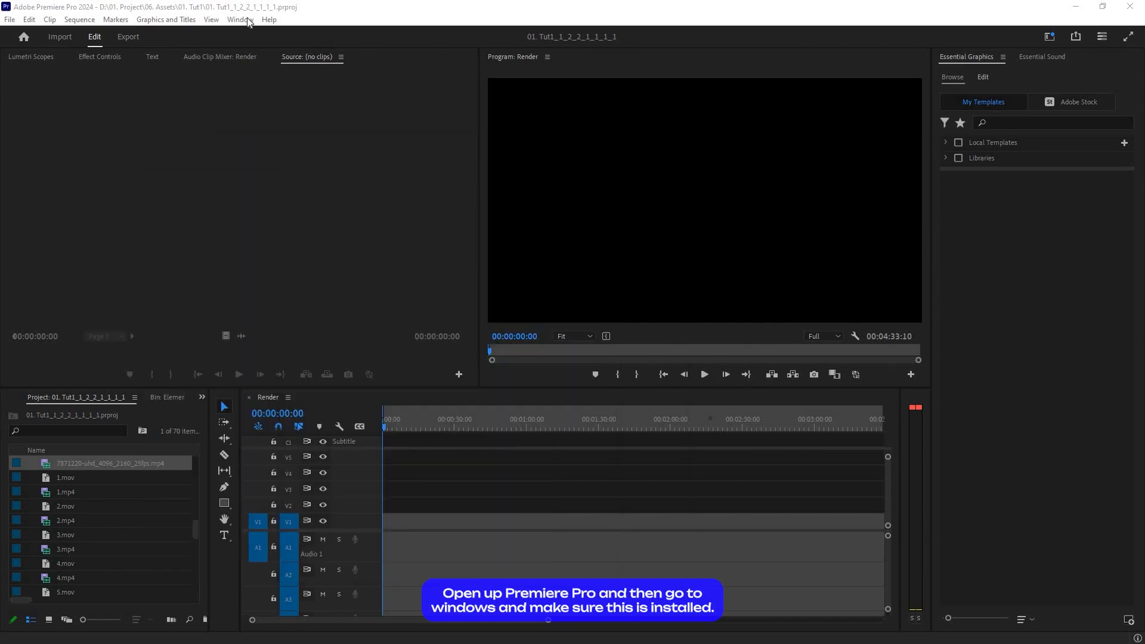
{"action": "left_click", "coordinate": [239, 19]}
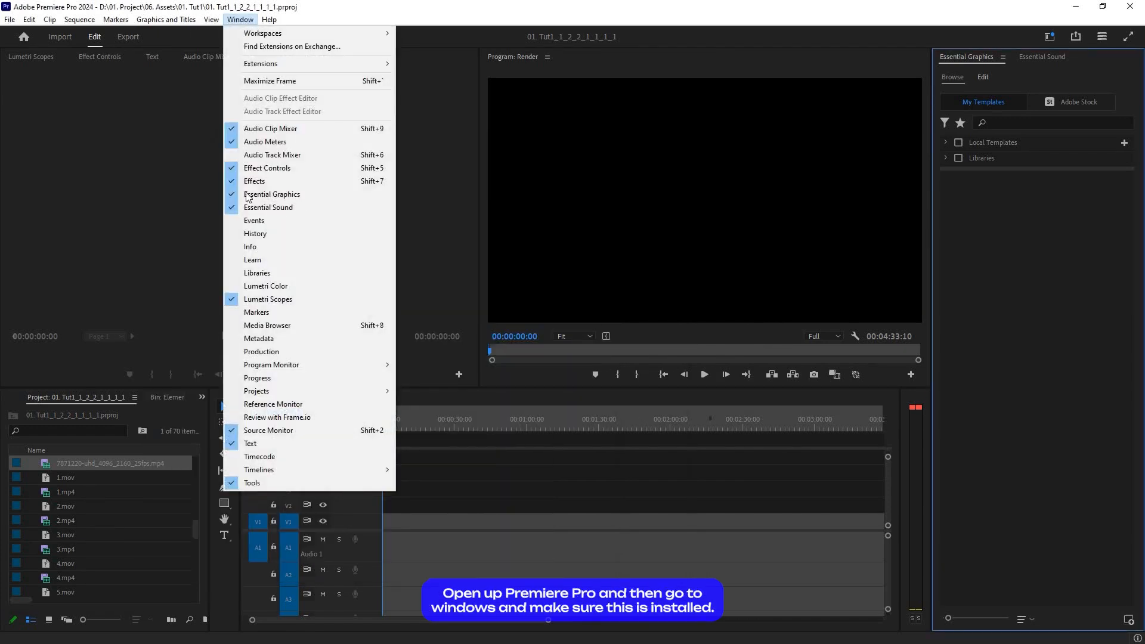
{"action": "mouse_move", "coordinate": [272, 193]}
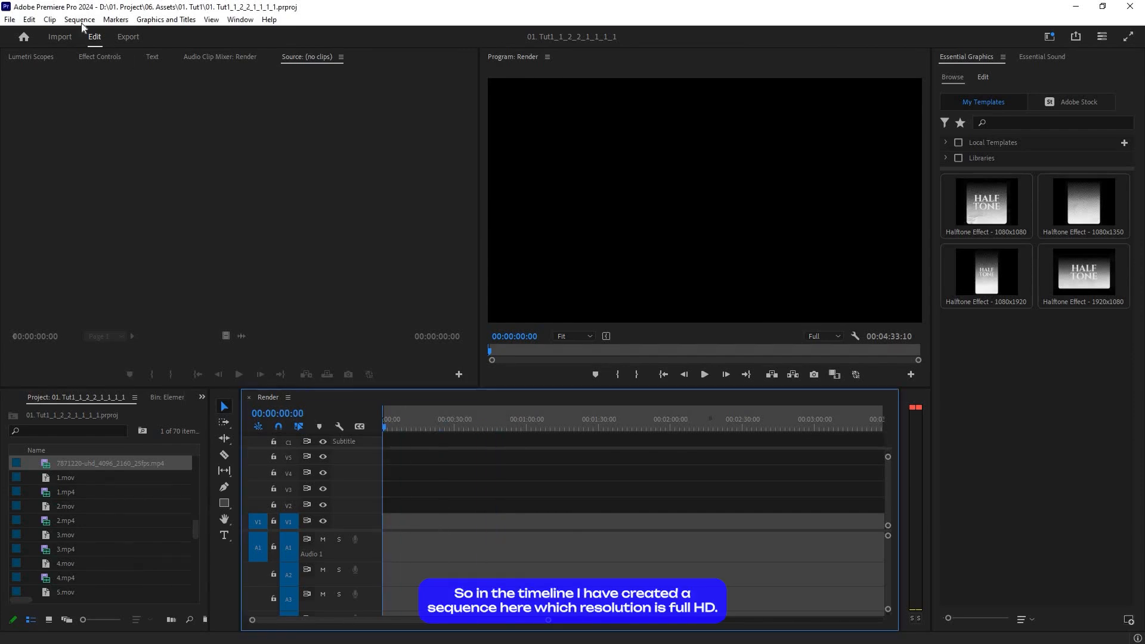
- Confirm Sequence Settings show 1920x1080, cancel, and select the Halftone Effect template on V1
{"action": "left_click", "coordinate": [79, 19]}
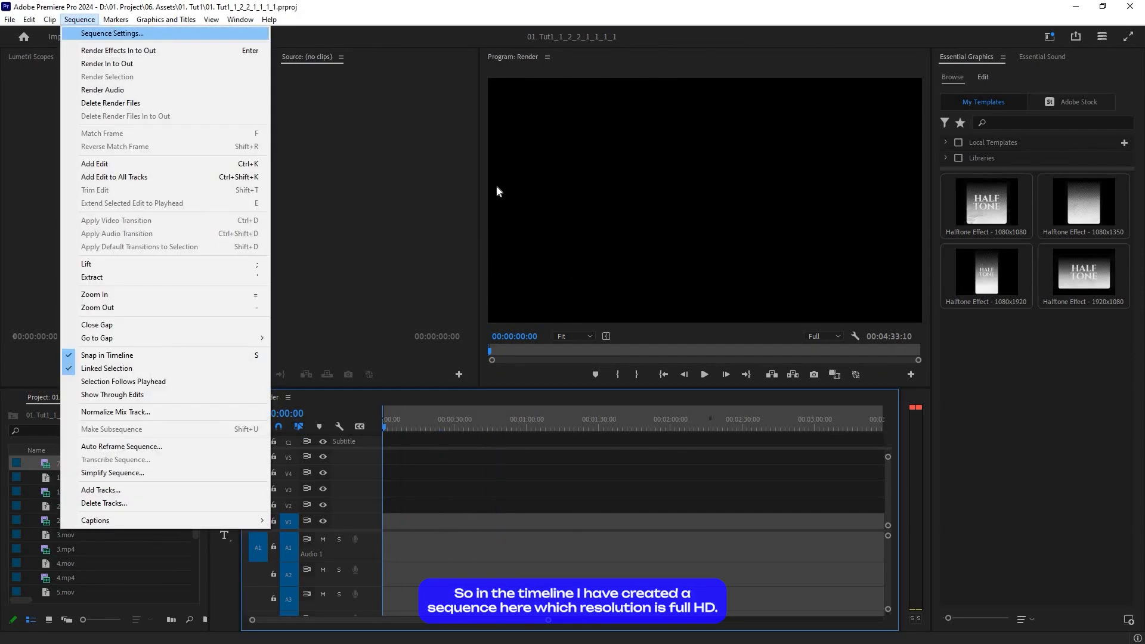
{"action": "left_click", "coordinate": [112, 33]}
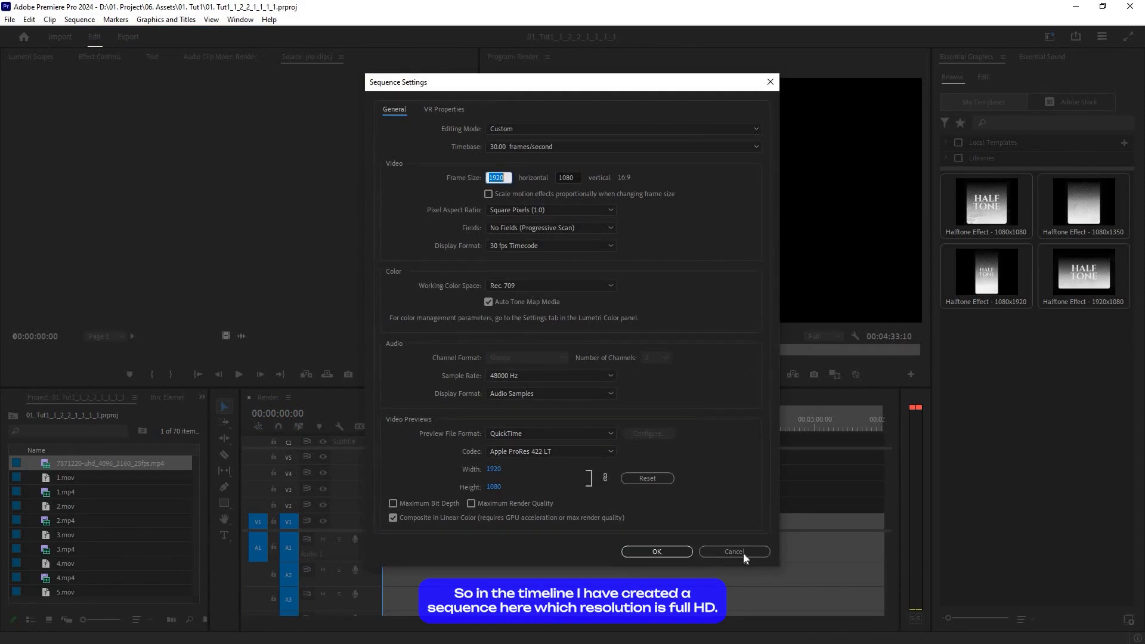
{"action": "left_click", "coordinate": [732, 551]}
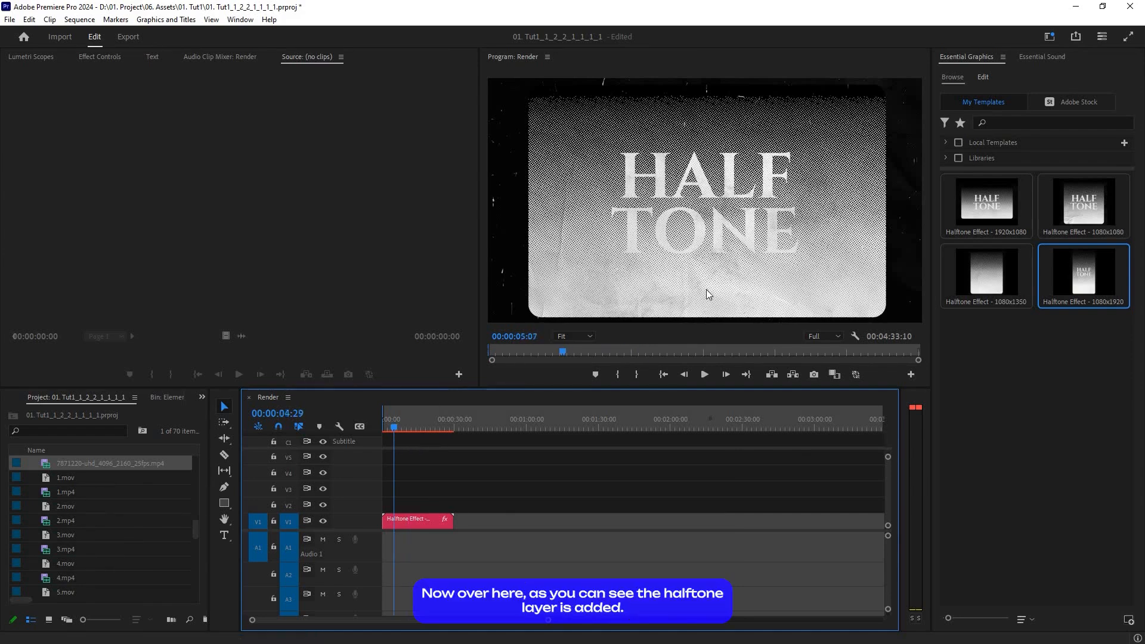
{"action": "left_click", "coordinate": [411, 420]}
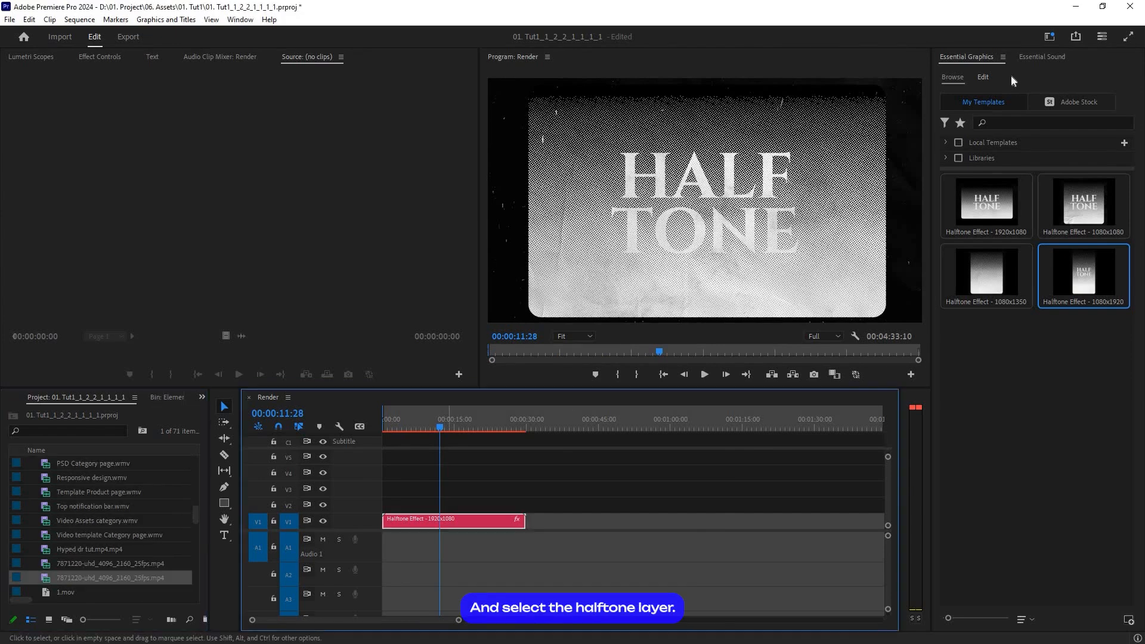
- Expand the template's Media group to swap in the three-women clip, then collapse it
{"action": "left_click", "coordinate": [982, 77]}
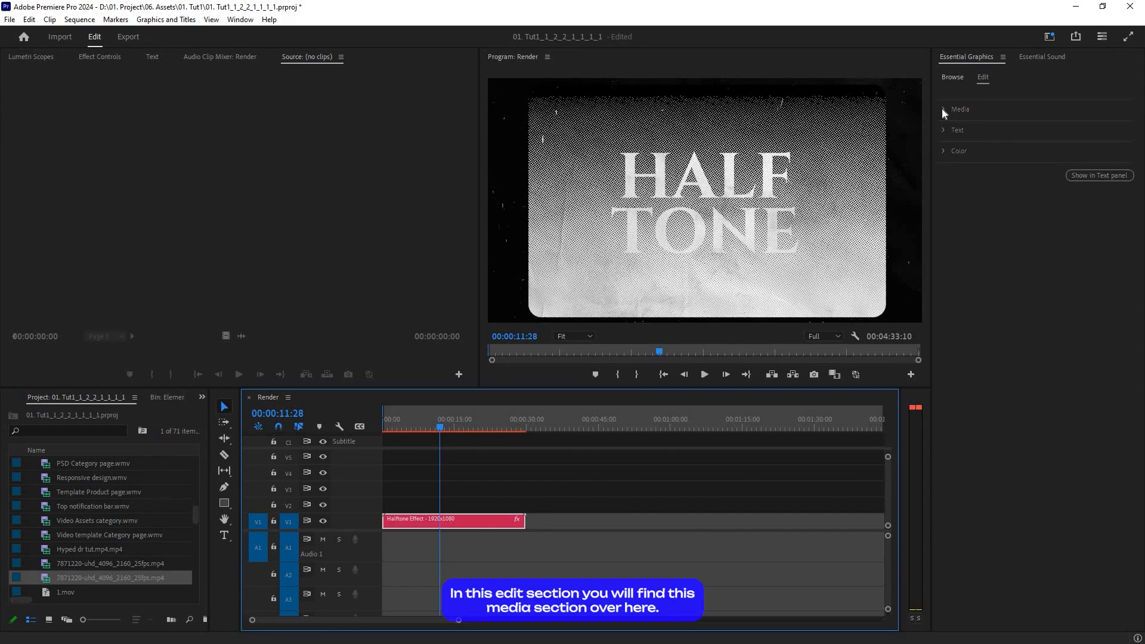
{"action": "left_click", "coordinate": [943, 108]}
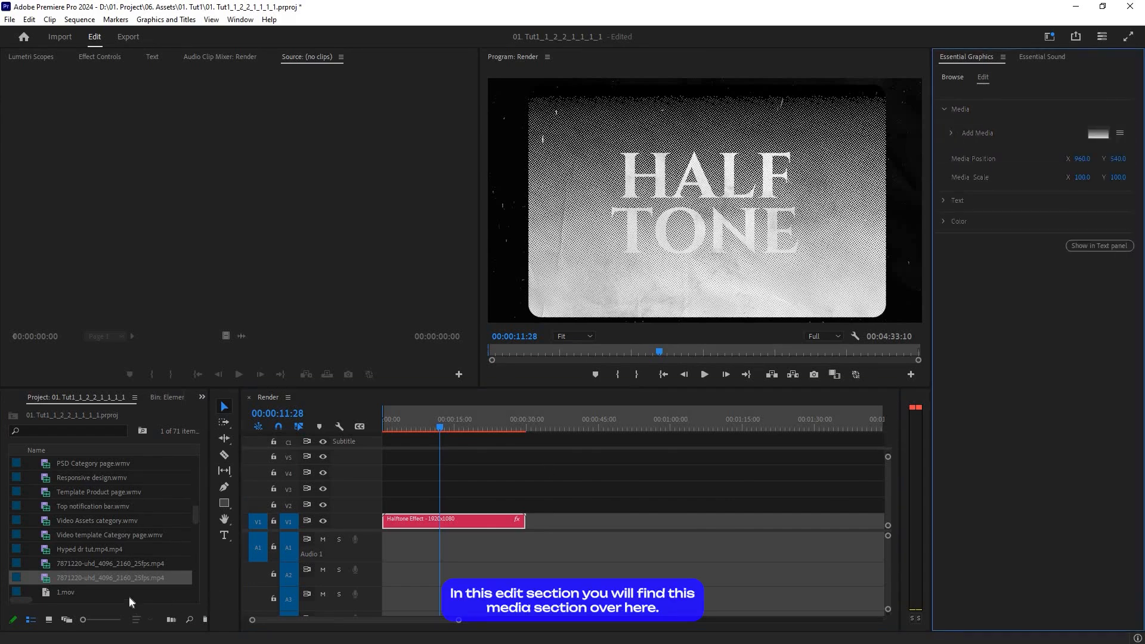
{"action": "mouse_move", "coordinate": [1082, 139]}
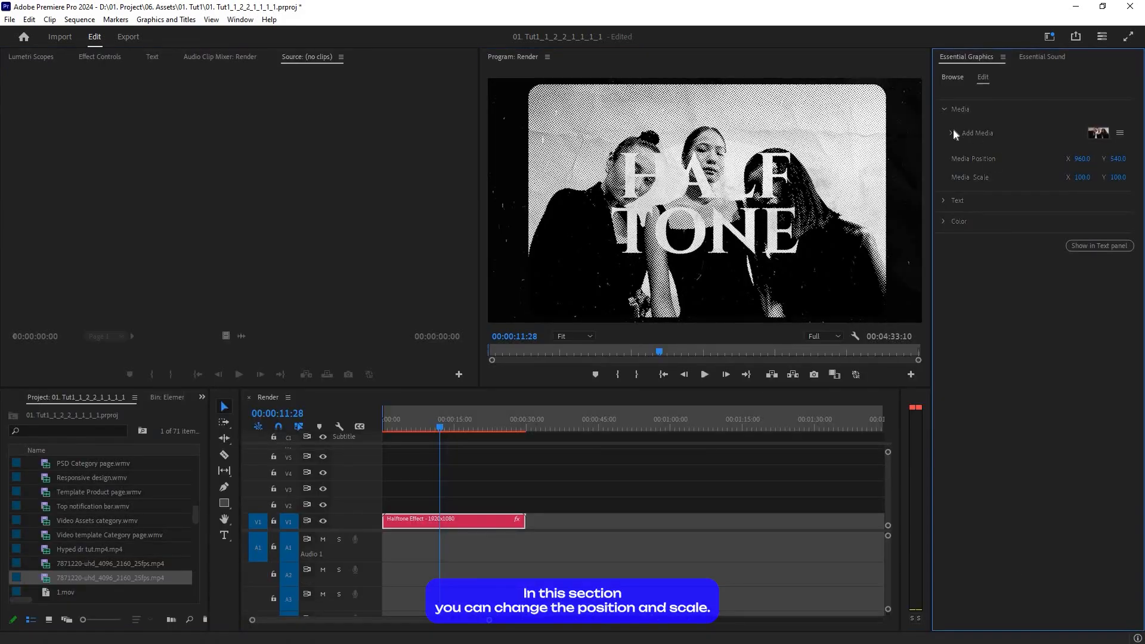
{"action": "left_click", "coordinate": [944, 200]}
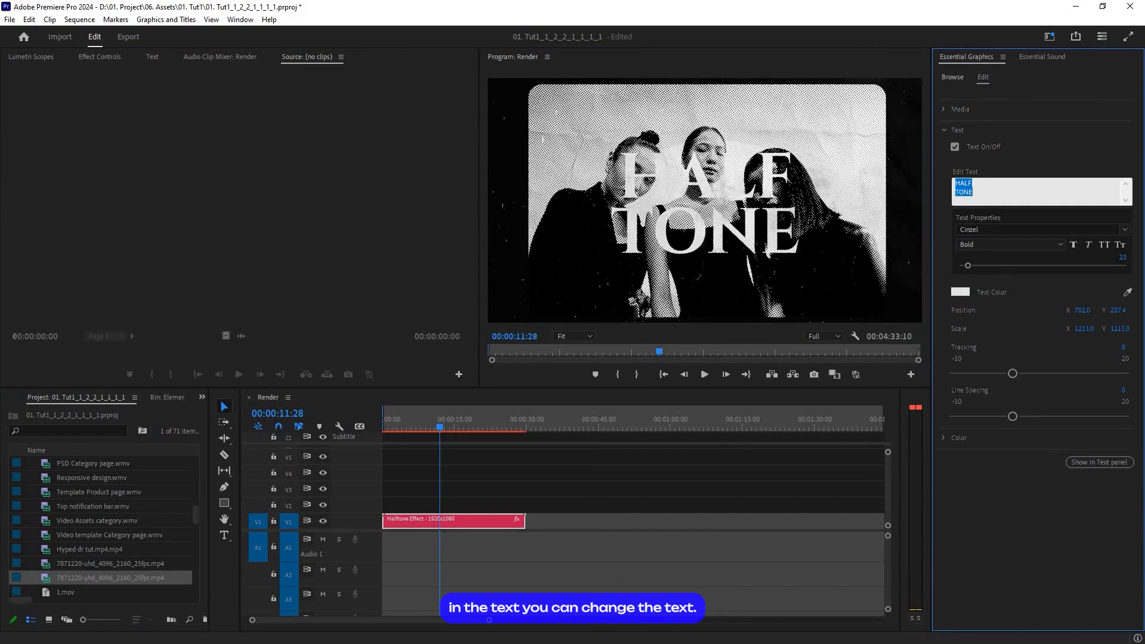
- Edit the HALF TONE text field, then expand and collapse the Frame group
{"action": "type", "text": "Chnage"}
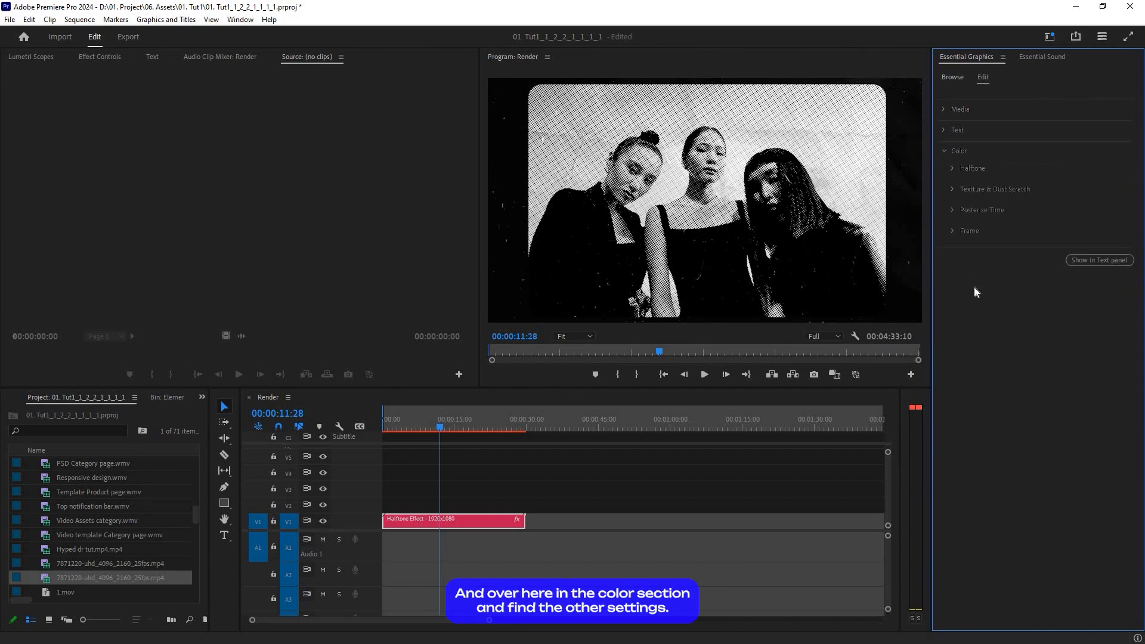
{"action": "mouse_move", "coordinate": [867, 279]}
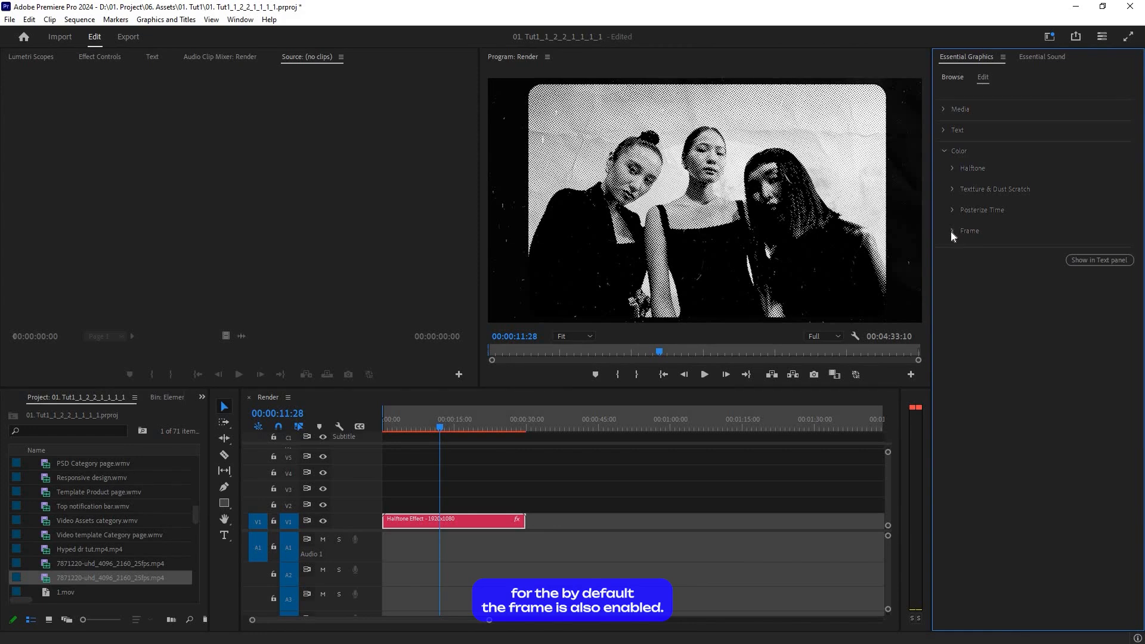
{"action": "left_click", "coordinate": [953, 231]}
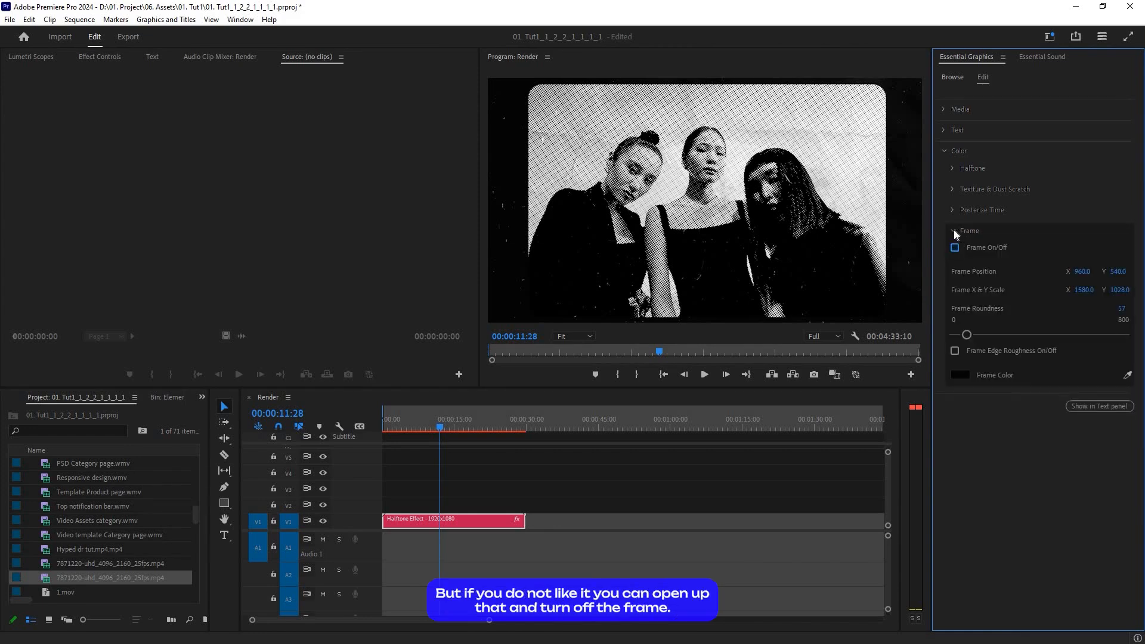
{"action": "left_click", "coordinate": [953, 231]}
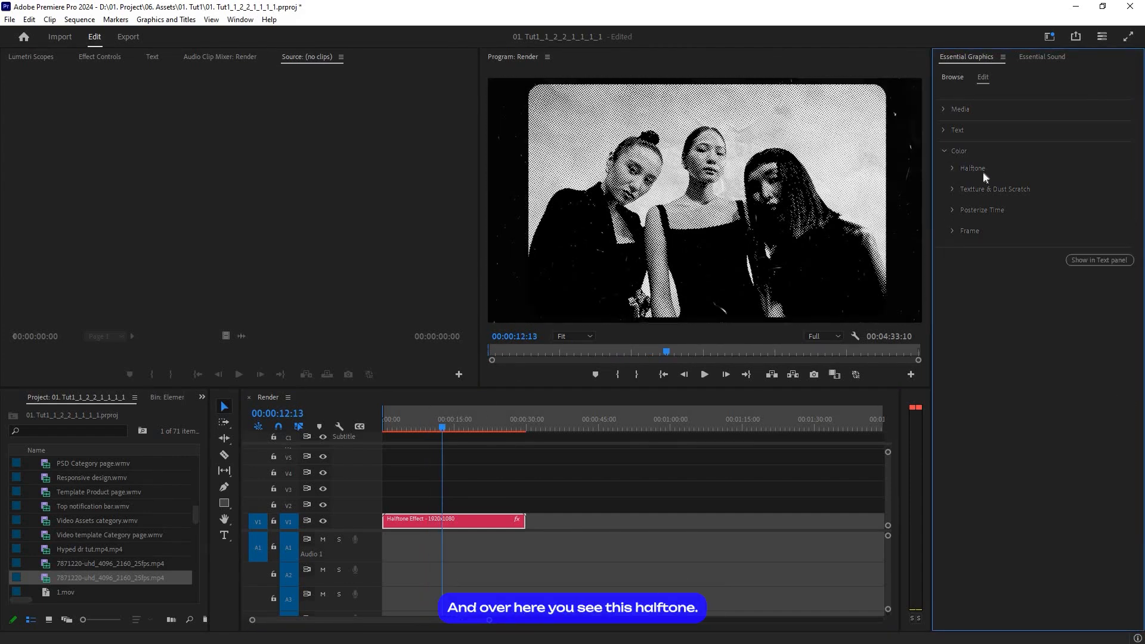
- In Halftone, toggle Media Original Color on and off and try a red highlight before reverting to white
{"action": "left_click", "coordinate": [972, 167]}
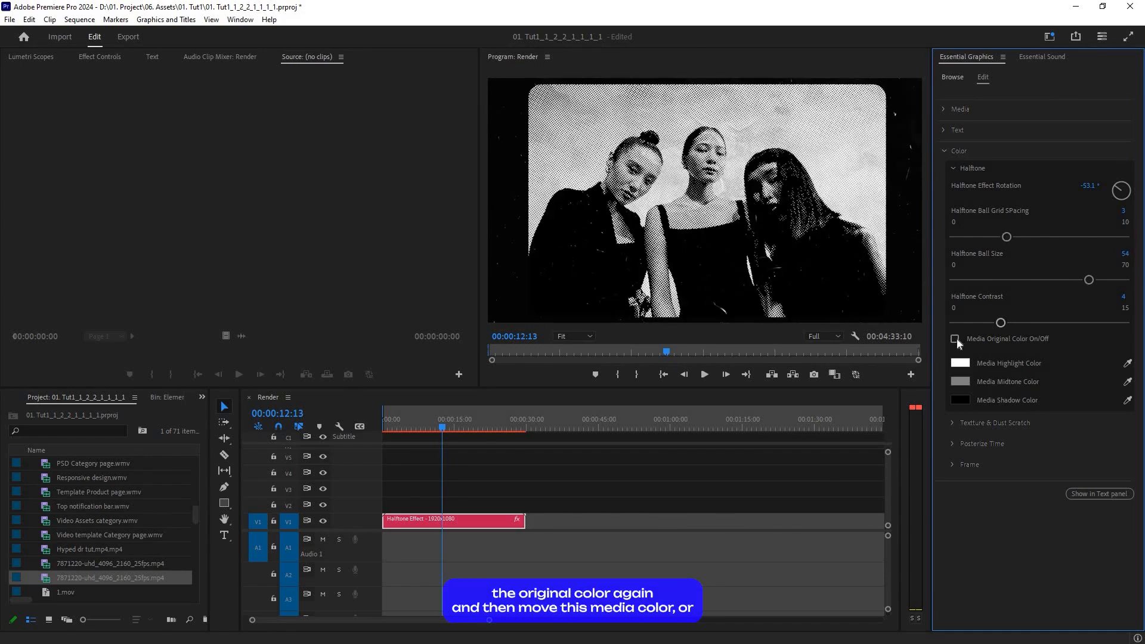
{"action": "left_click", "coordinate": [953, 338]}
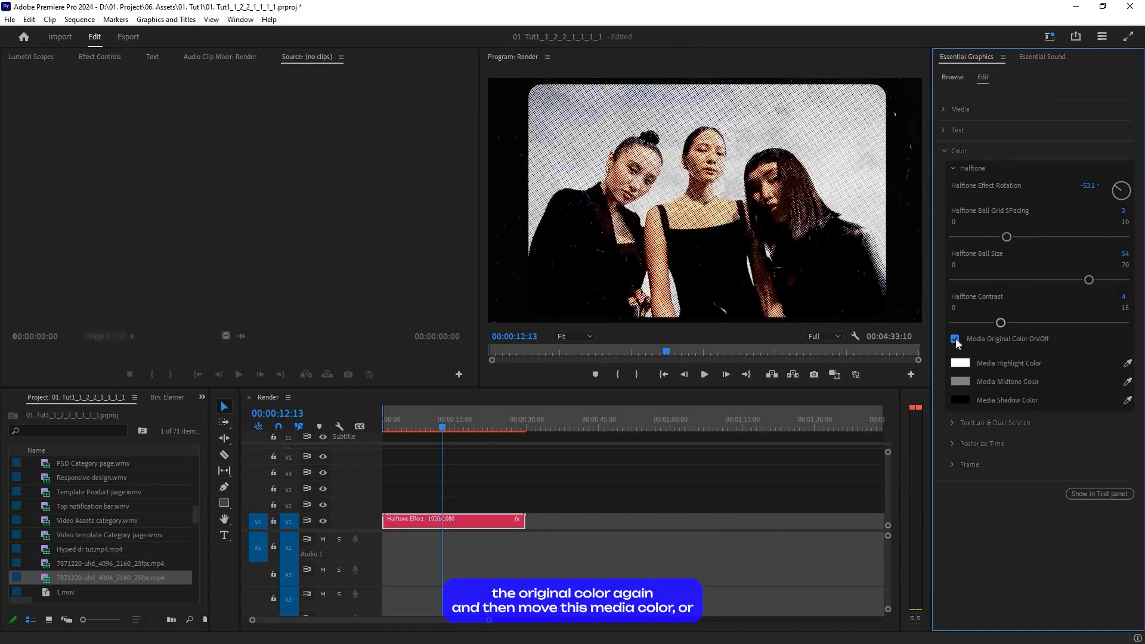
{"action": "left_click", "coordinate": [953, 338]}
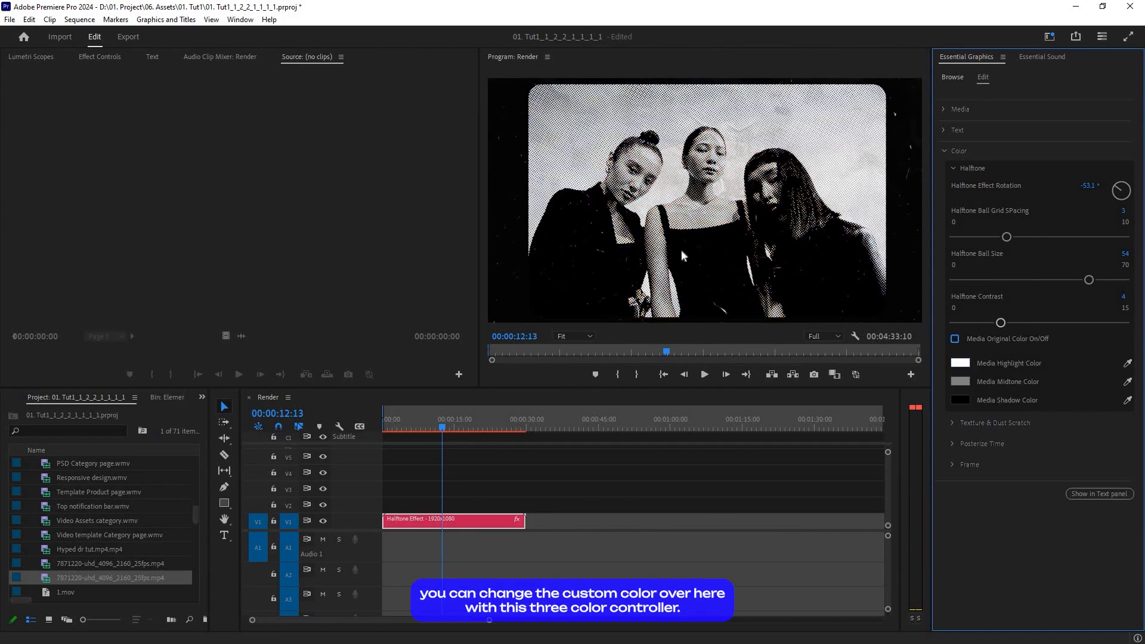
{"action": "left_click", "coordinate": [959, 363]}
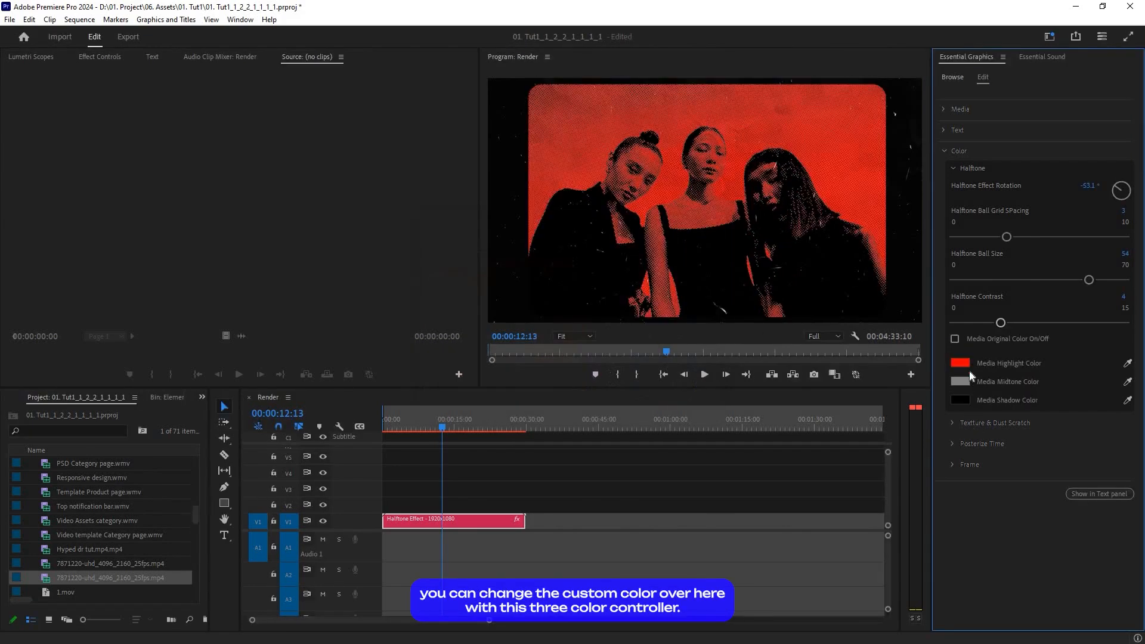
{"action": "left_click", "coordinate": [958, 363]}
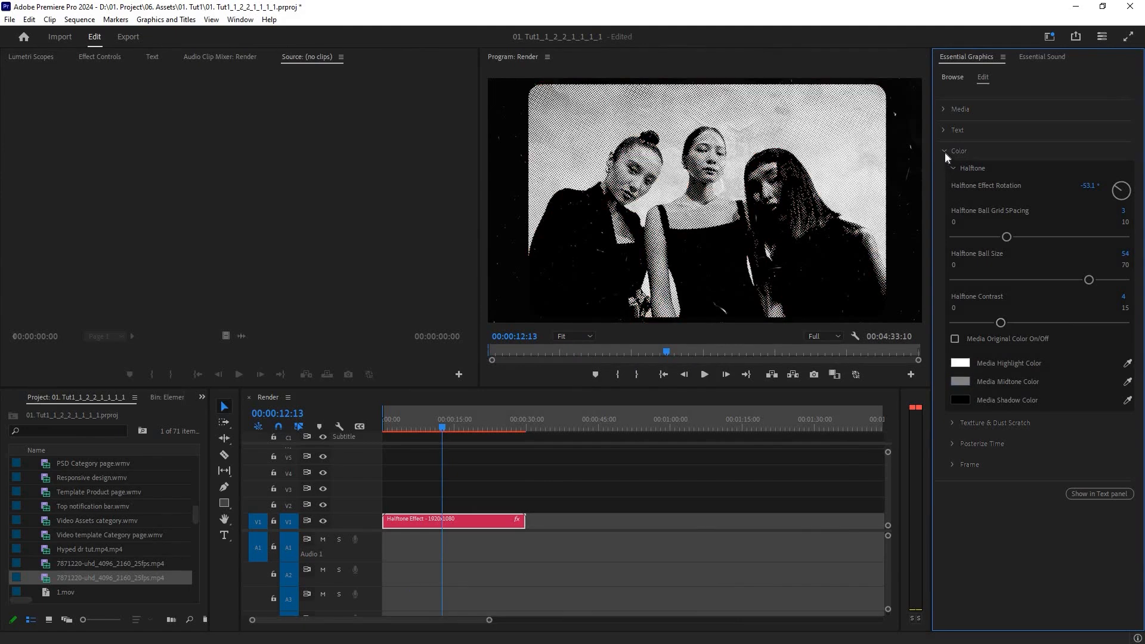
- Collapse Halftone, tick Dust Scratch On/Off in Texture & Dust Scratch, then collapse it
{"action": "left_click", "coordinate": [953, 168]}
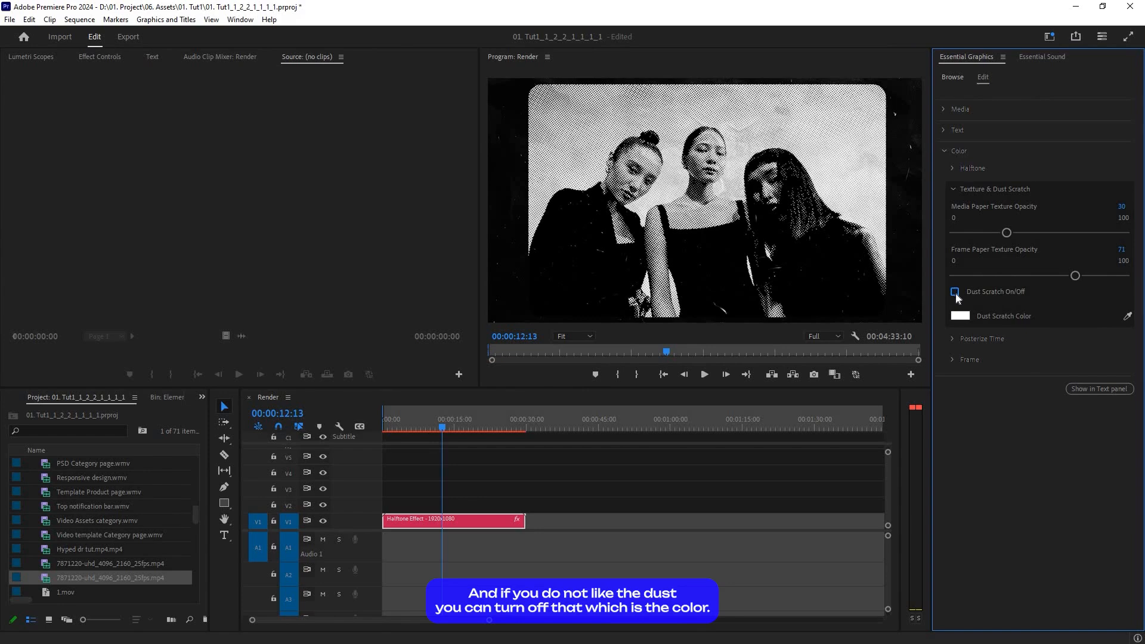
{"action": "left_click", "coordinate": [954, 291]}
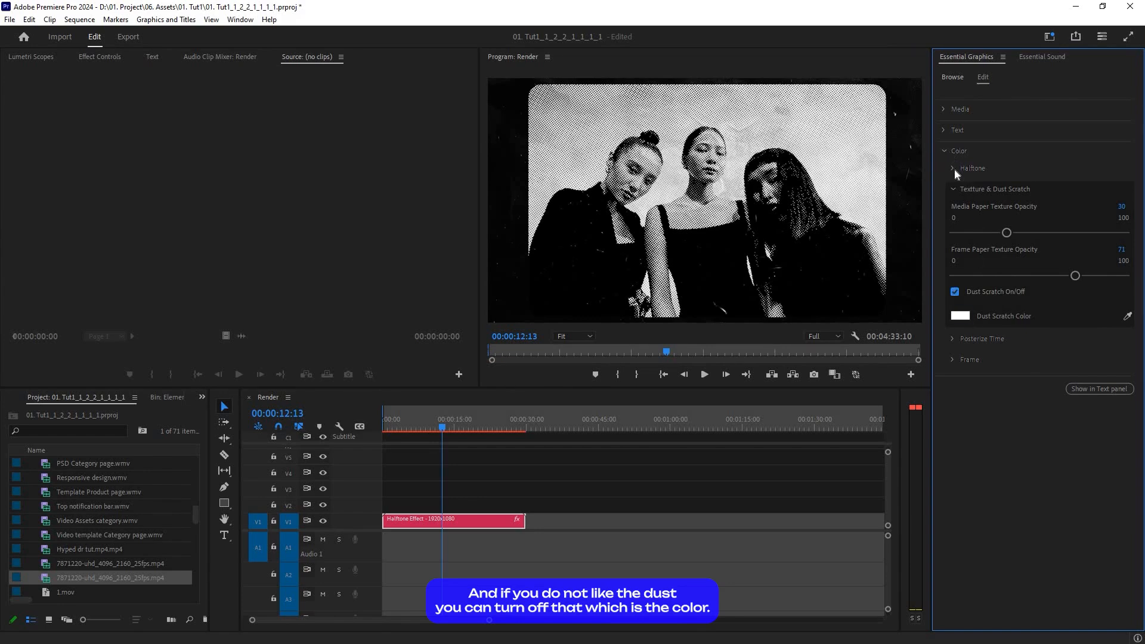
{"action": "left_click", "coordinate": [982, 338]}
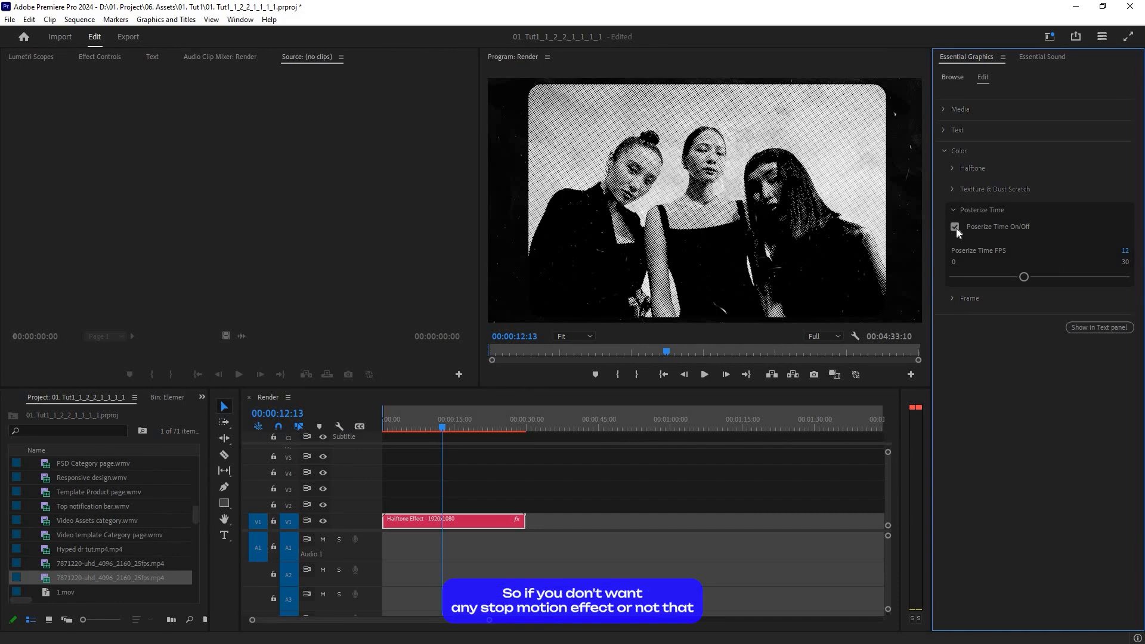
- Keep Posterize Time On/Off checked at 12 fps
{"action": "left_click", "coordinate": [953, 226]}
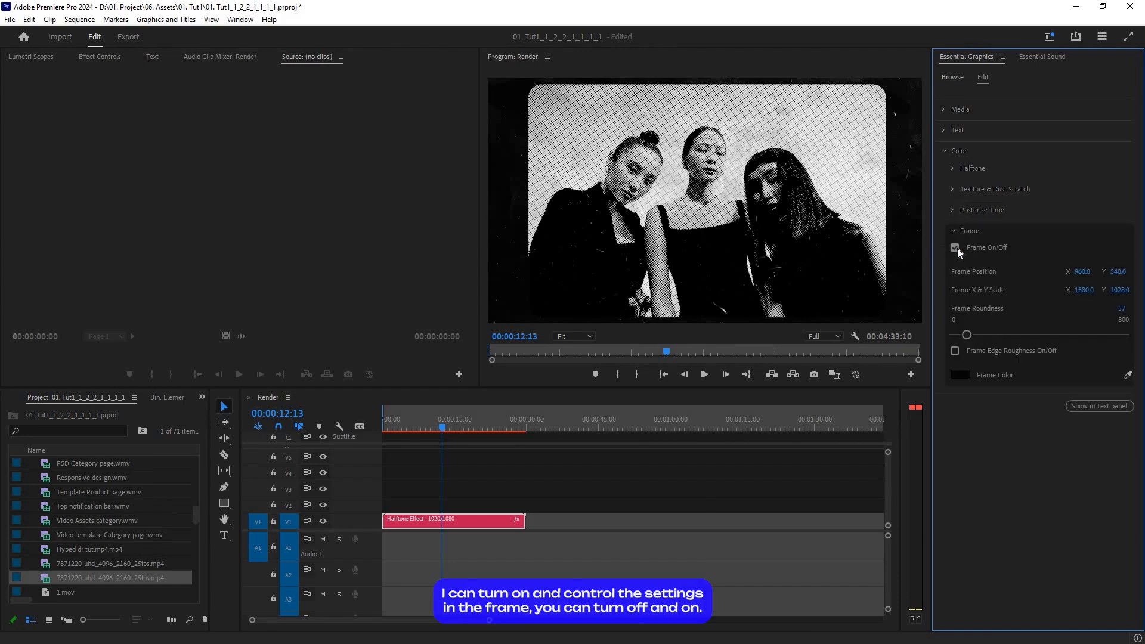
- Keep Frame on, tick Frame Edge Roughness On/Off, and select the Halftone Effect clip
{"action": "left_click", "coordinate": [954, 247]}
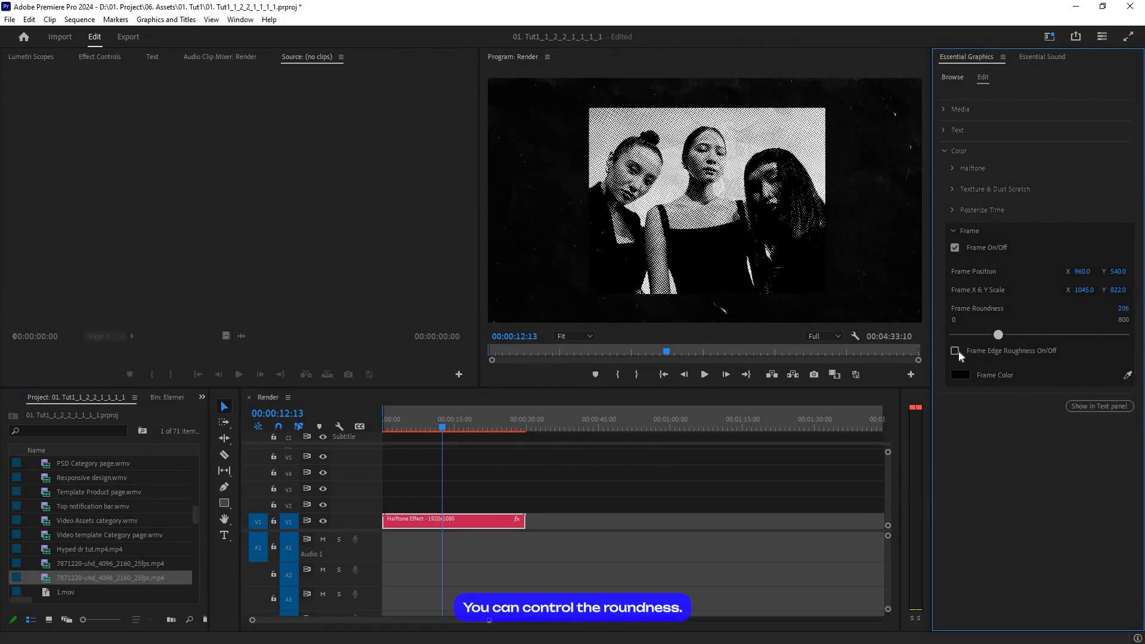
{"action": "left_click", "coordinate": [954, 351]}
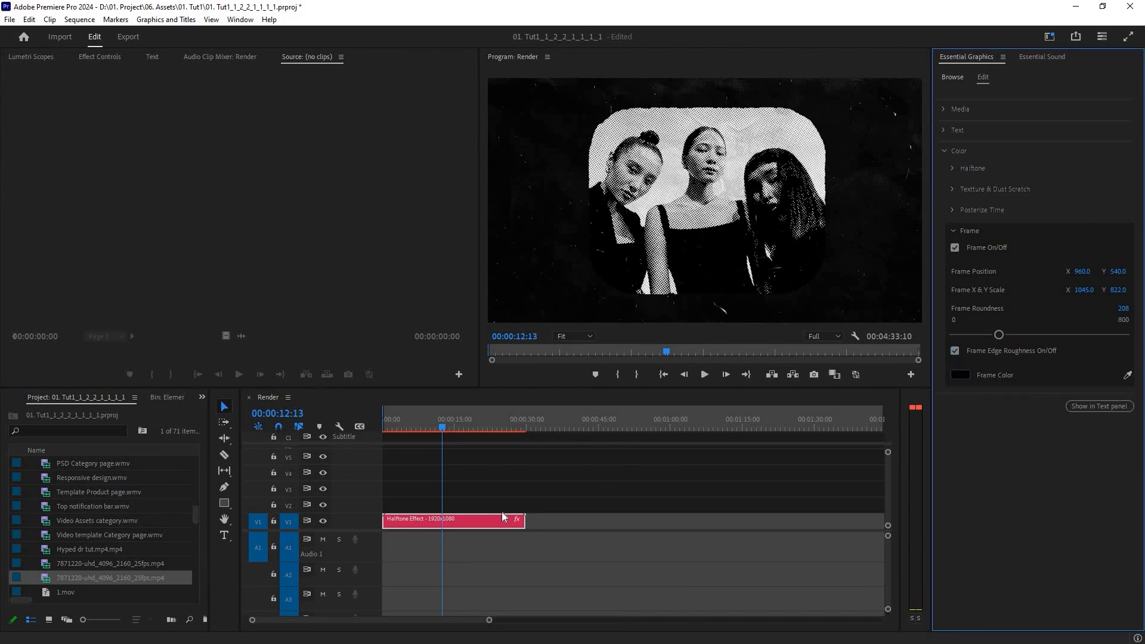
{"action": "left_click", "coordinate": [967, 230]}
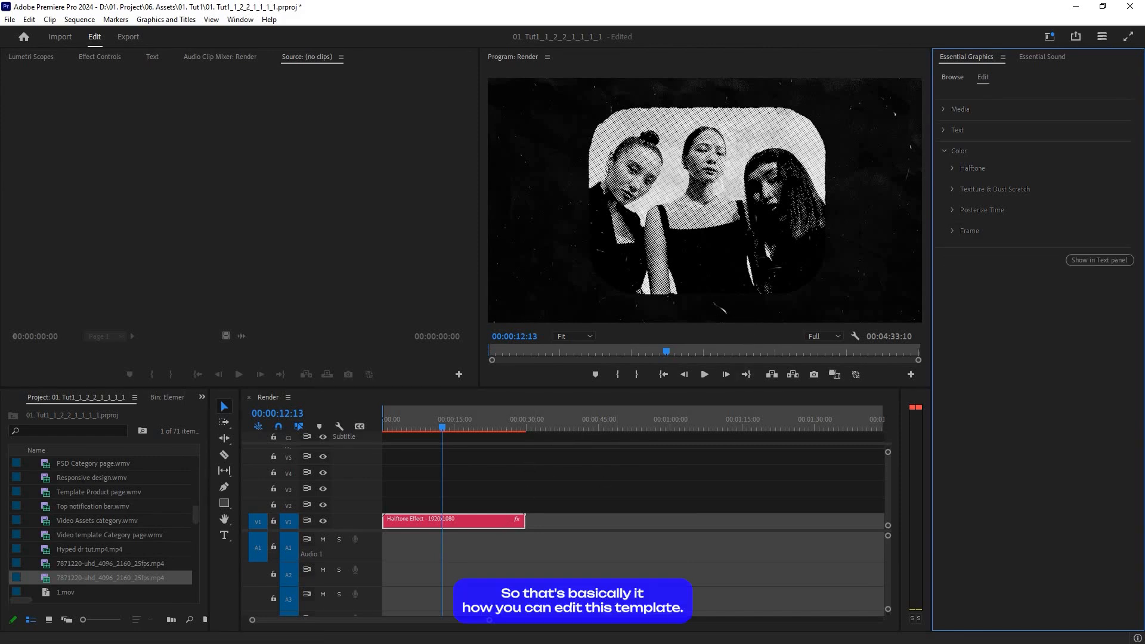